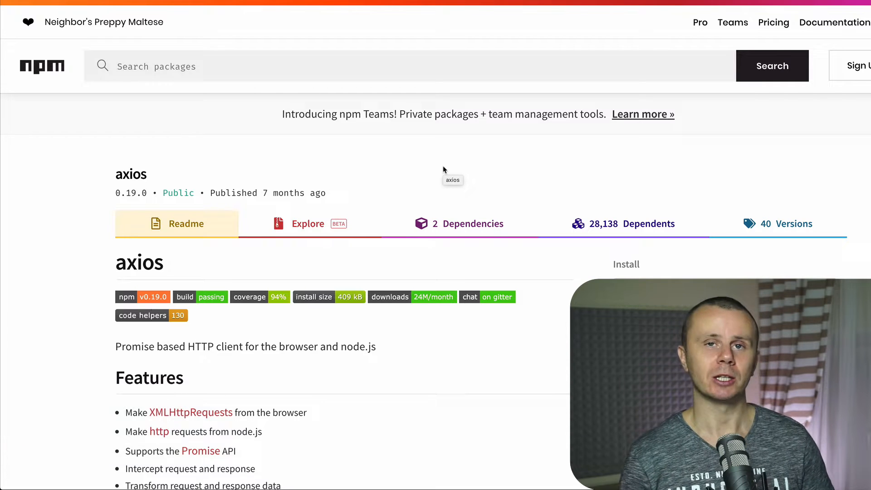
Scroll the axios page down to the Features list and Install sidebar
scroll("down", 3)
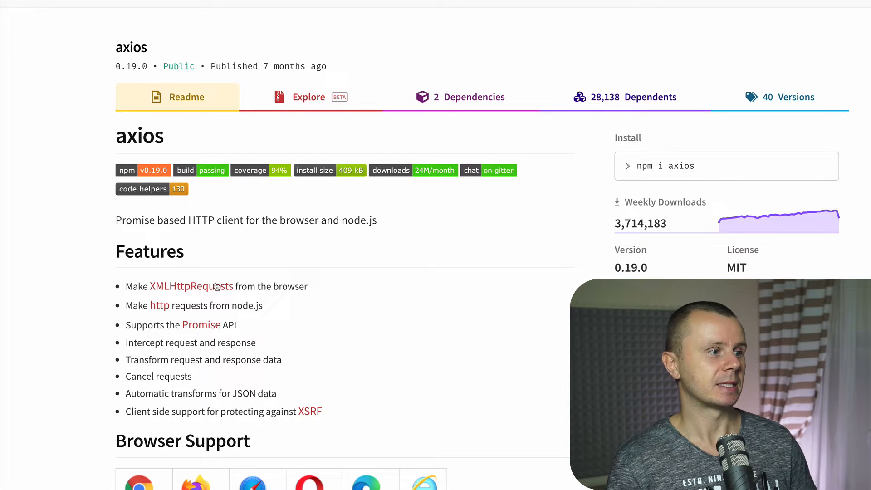
mouse_move(272, 296)
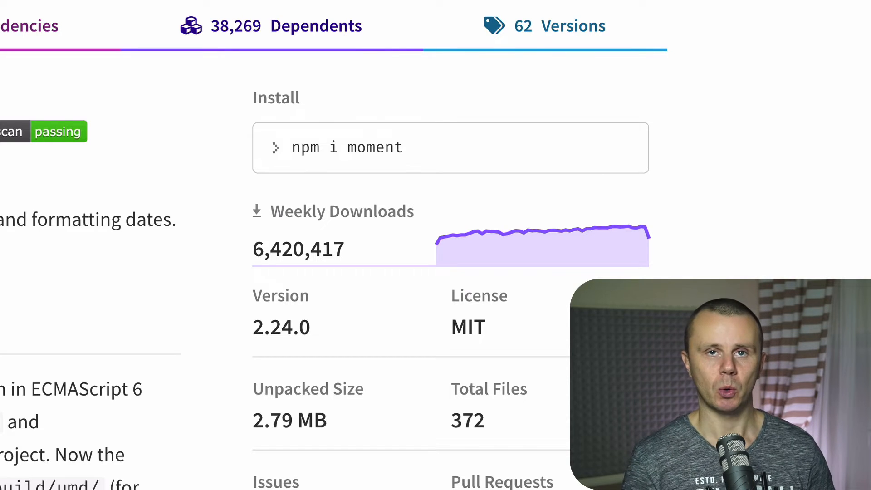
Scroll the moment page to its README and Weekly Downloads sidebar
scroll("up", 3)
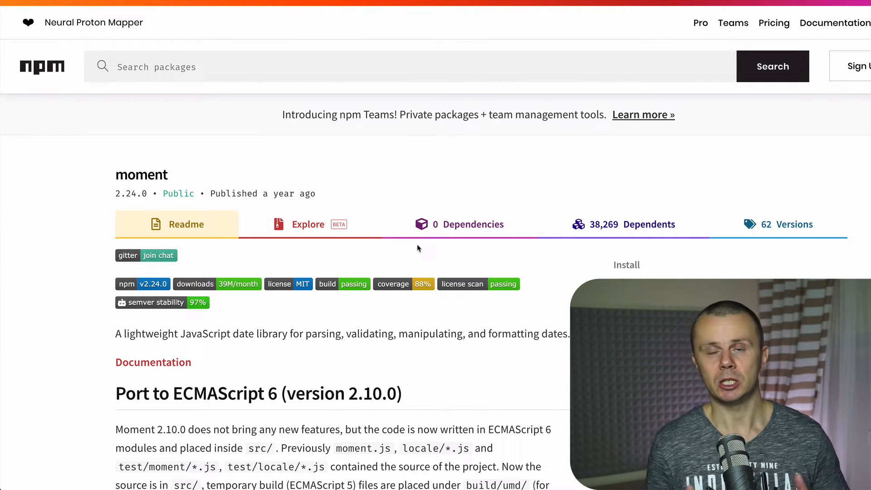
scroll("down", 3)
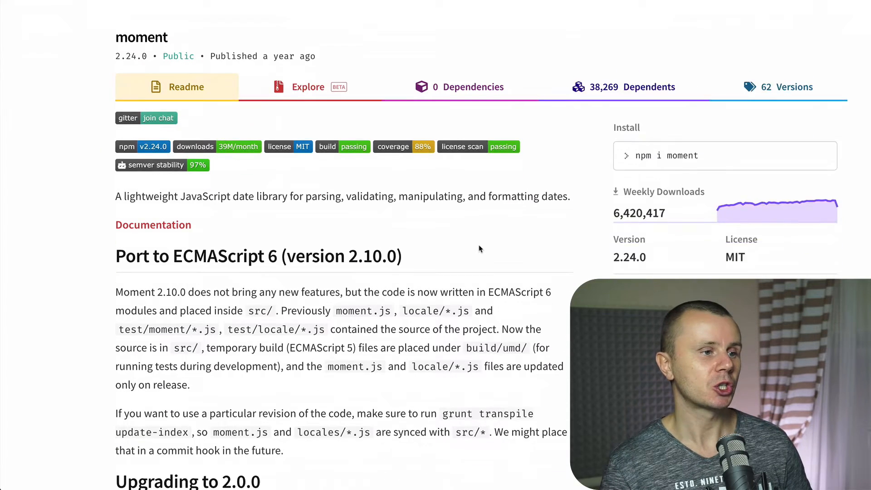
scroll("down", 3)
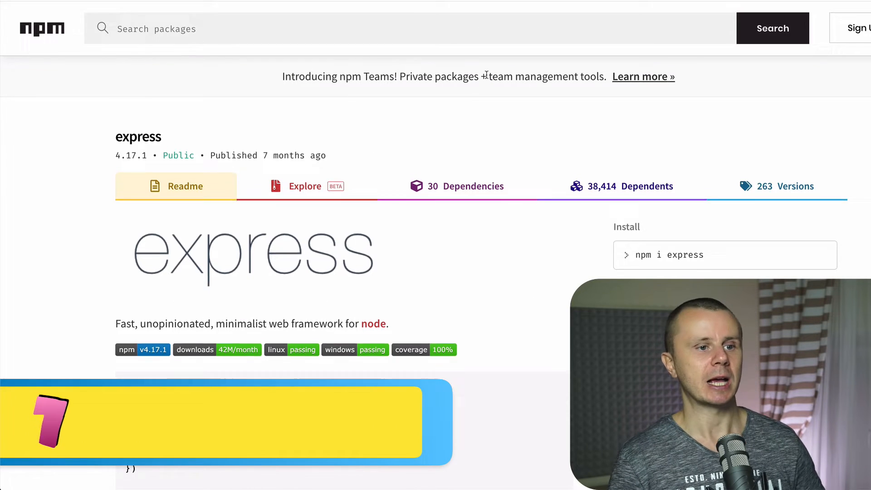
Scroll slightly down the express package README
scroll("down", 3)
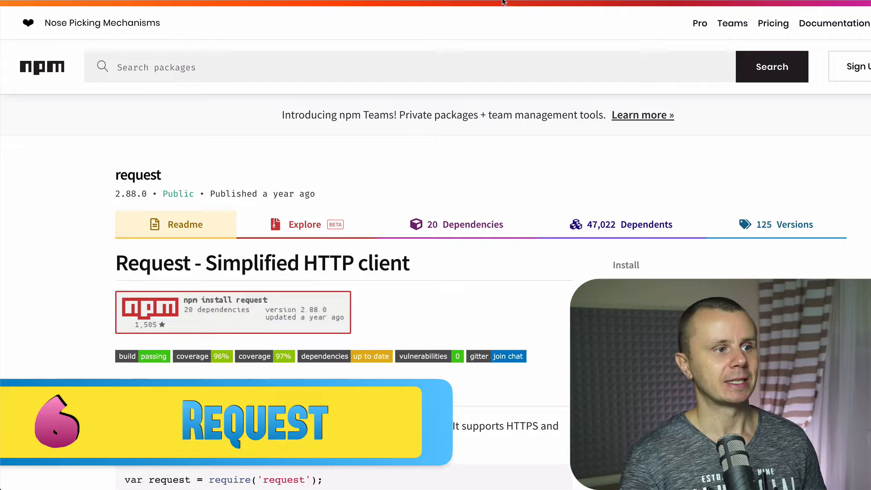
Scroll down into the request package README
scroll("down", 3)
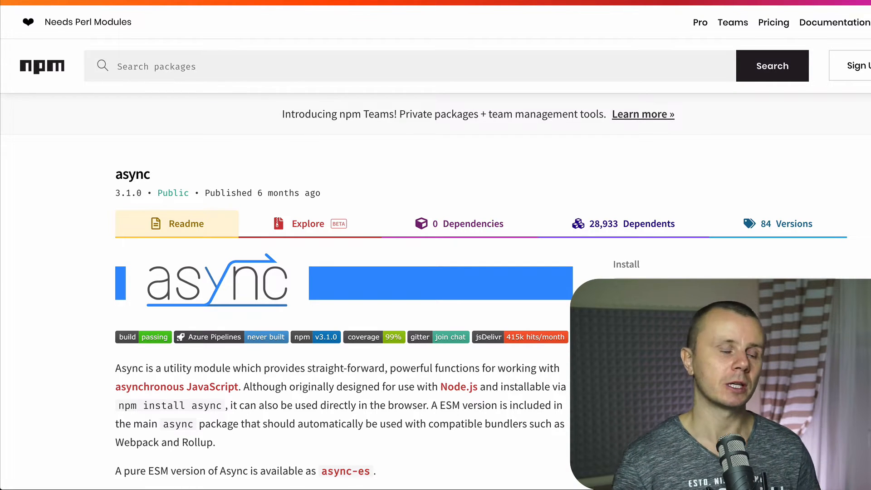
Scroll the async page down to the Node-style callbacks code sample
scroll("down", 3)
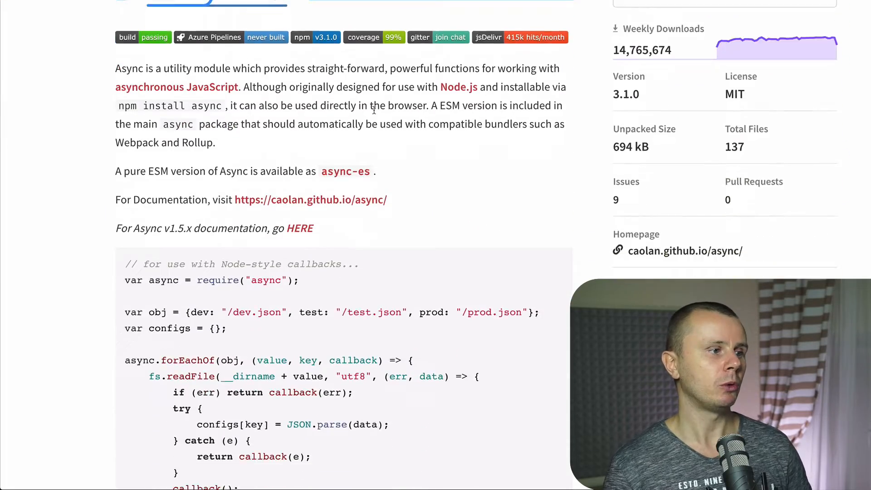
scroll("down", 3)
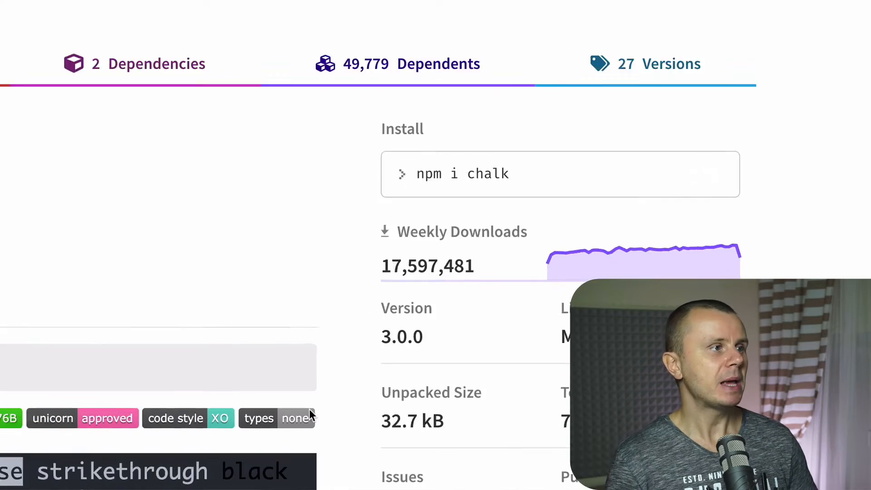
Scroll the chalk page past Highlights to the Install and Usage sections
scroll("up", 3)
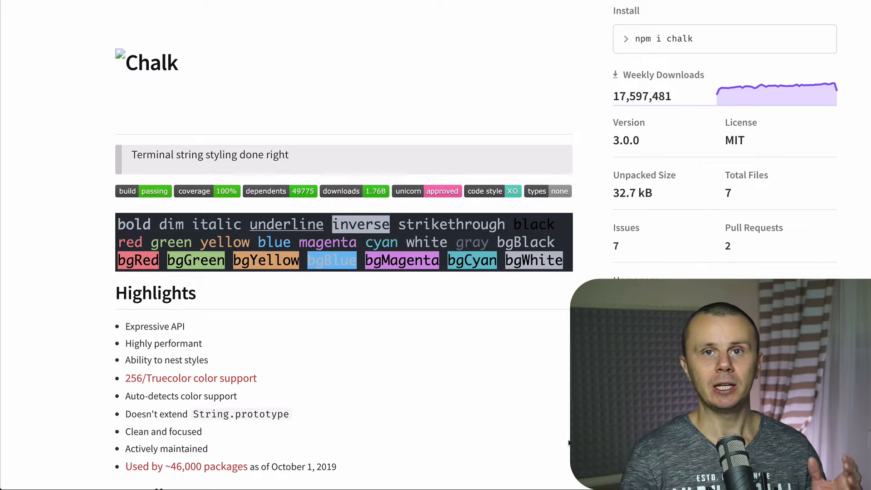
scroll("down", 3)
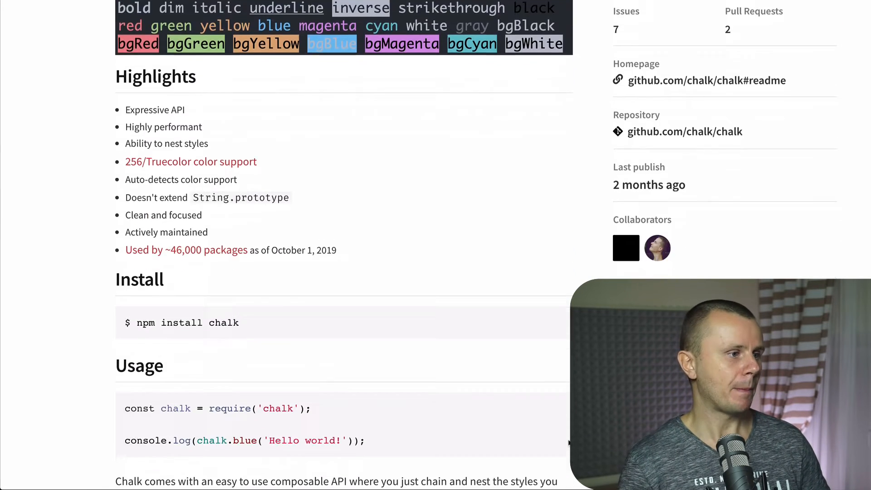
scroll("down", 3)
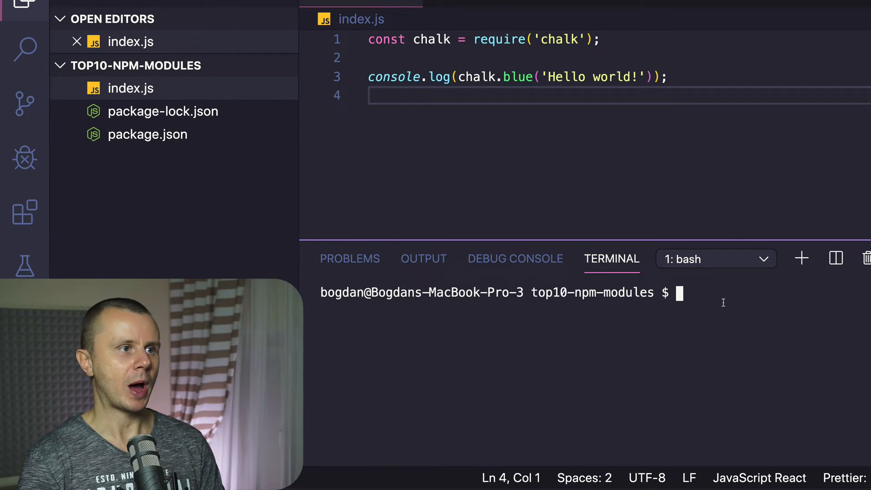
Run 'node index.js' to print Hello world, then change the chalk colour from blue to yellow
type("node inde")
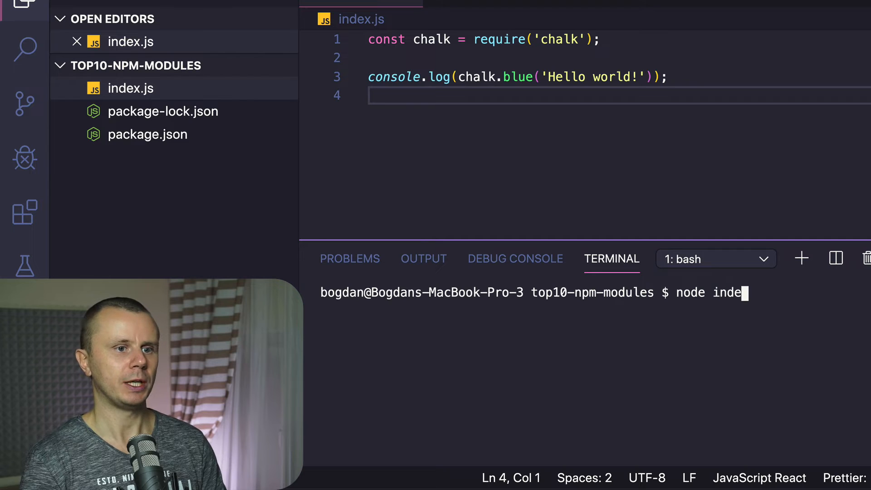
key("Enter")
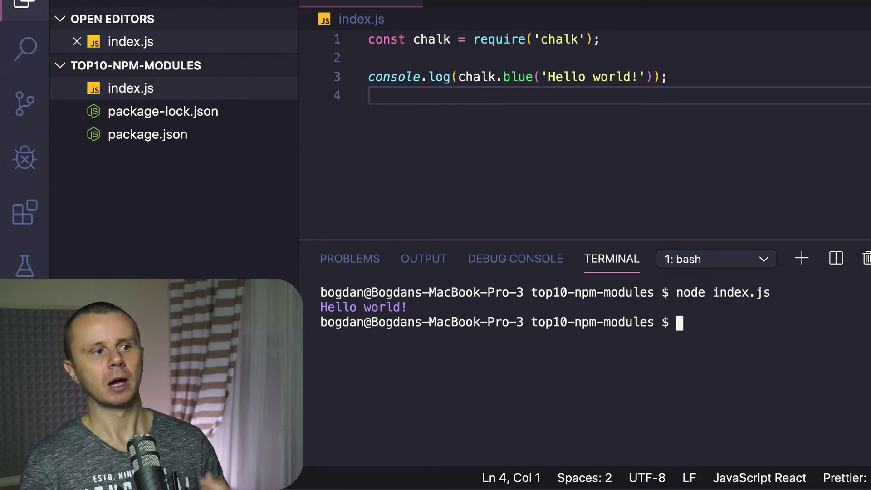
double_click(520, 77)
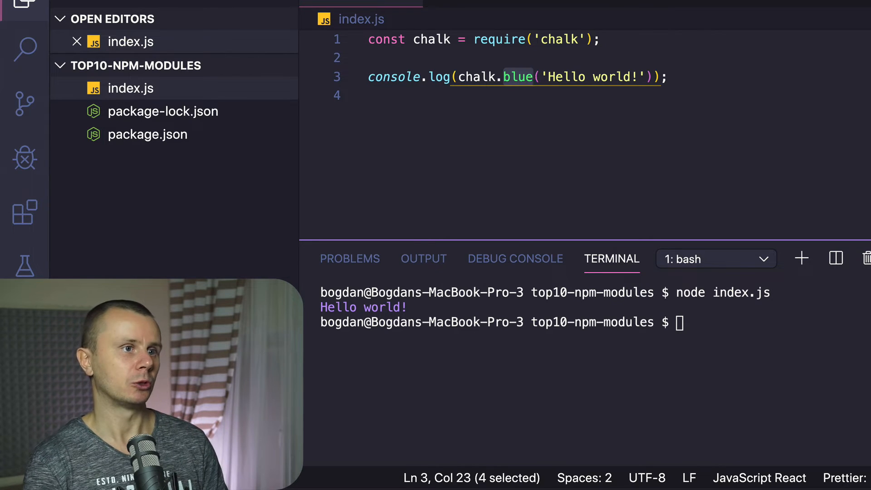
type("yellow")
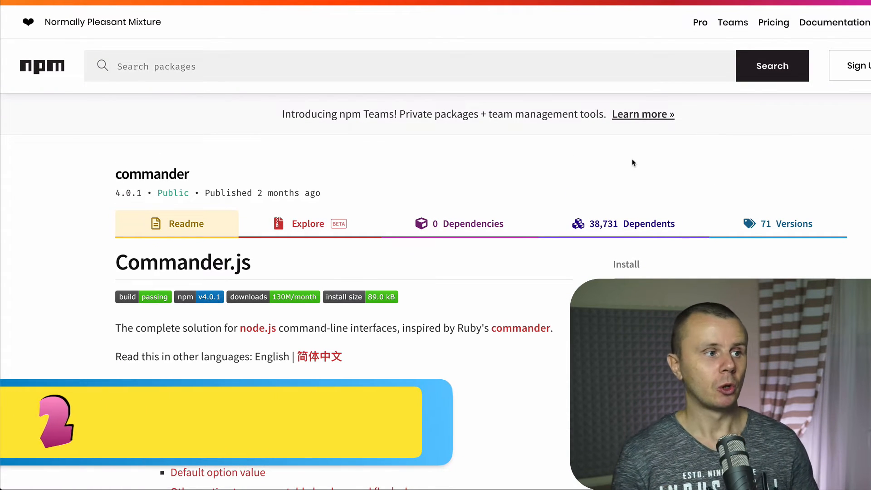
Scroll down the commander package page
scroll("down", 3)
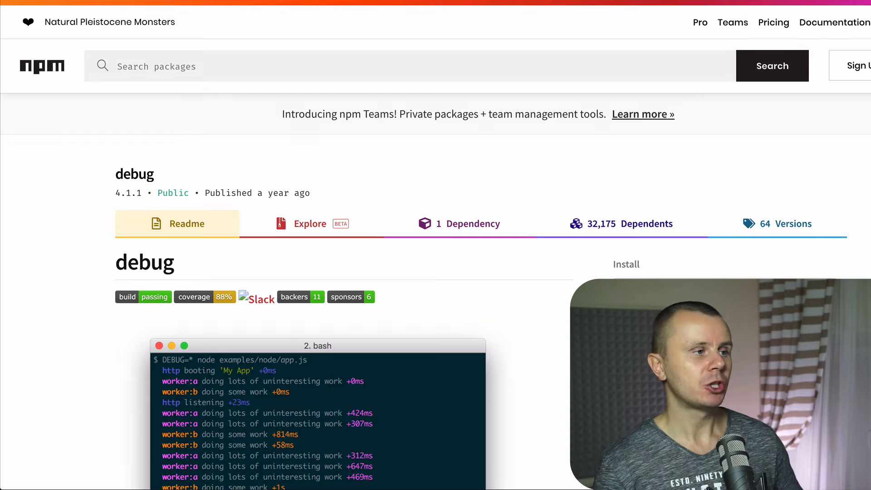
Scroll the debug readme down to the app.js usage example and click within it
scroll("down", 3)
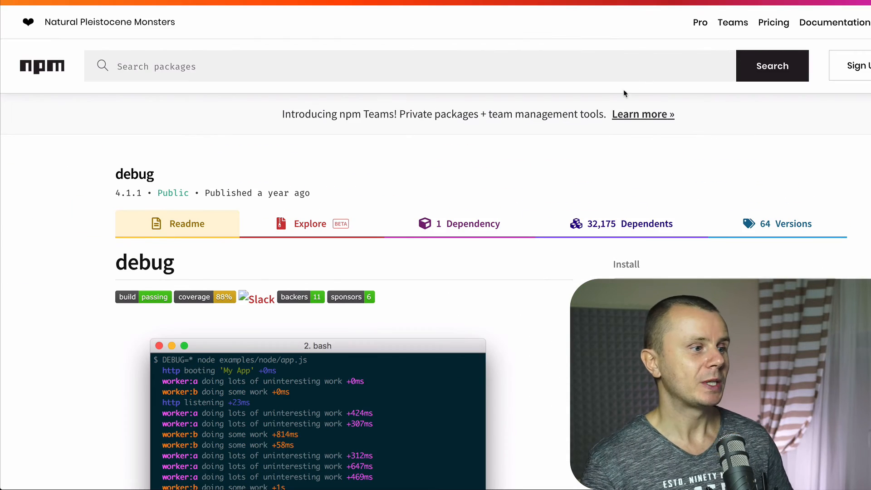
scroll("down", 3)
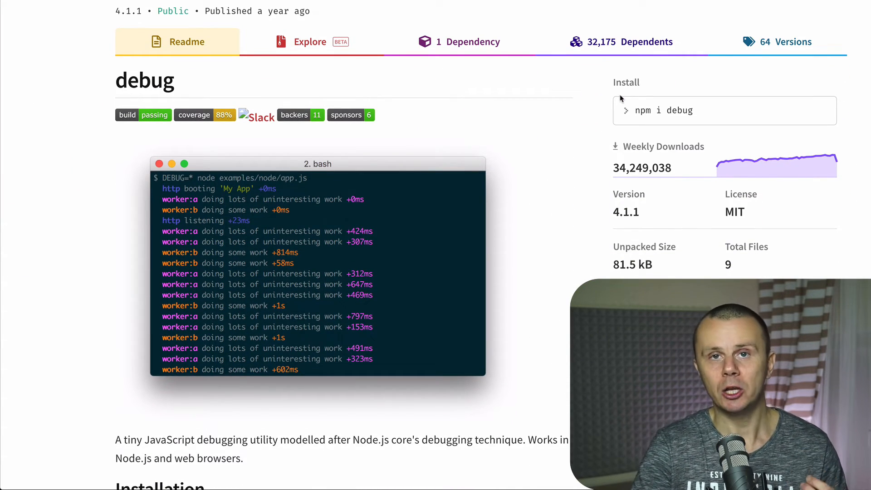
scroll("down", 3)
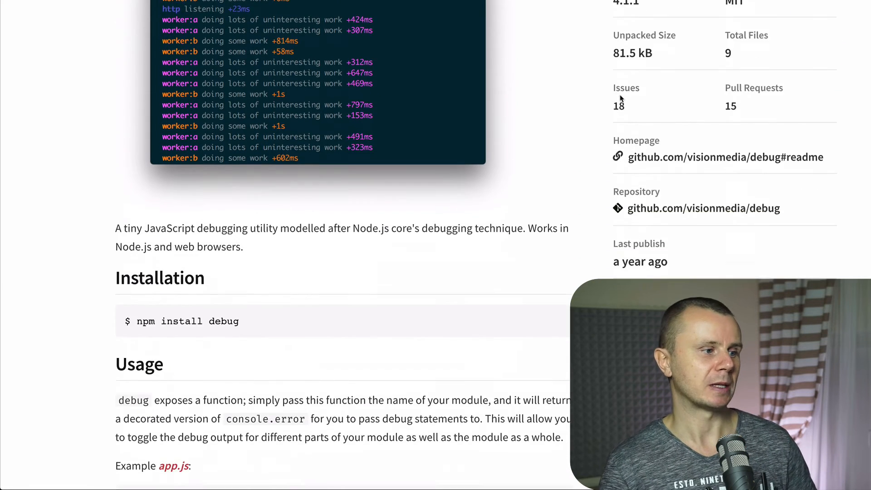
scroll("down", 3)
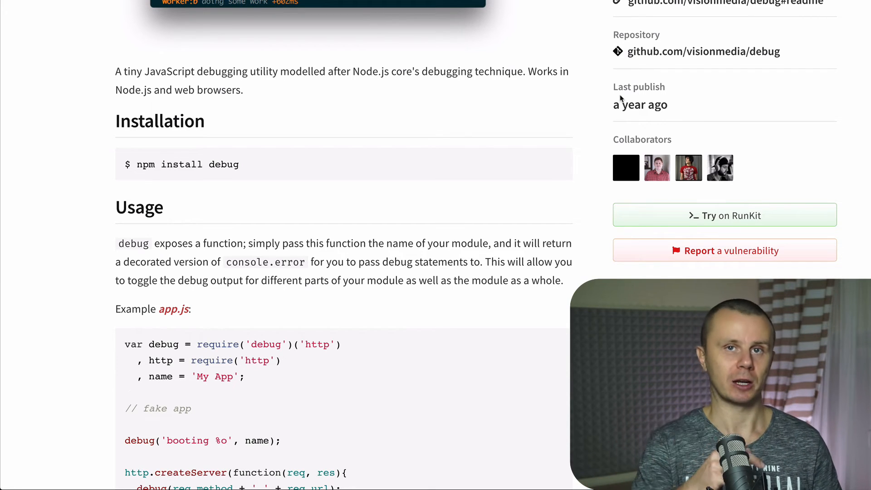
scroll("down", 3)
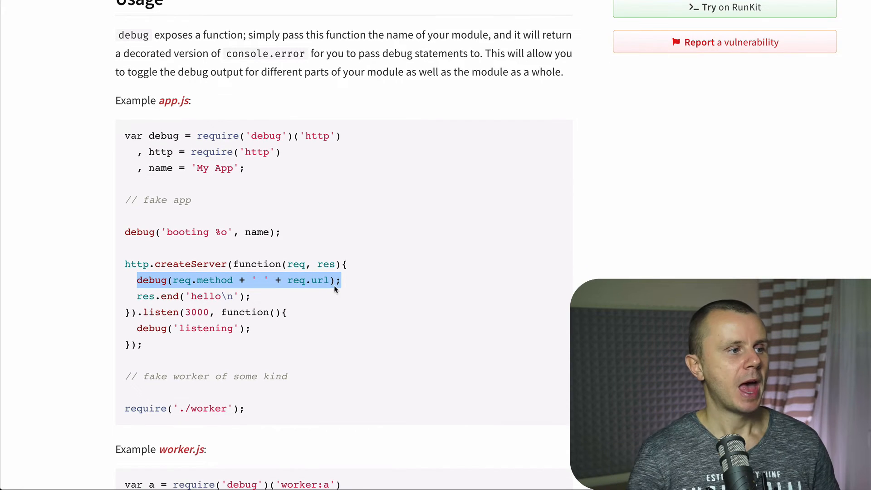
scroll("down", 3)
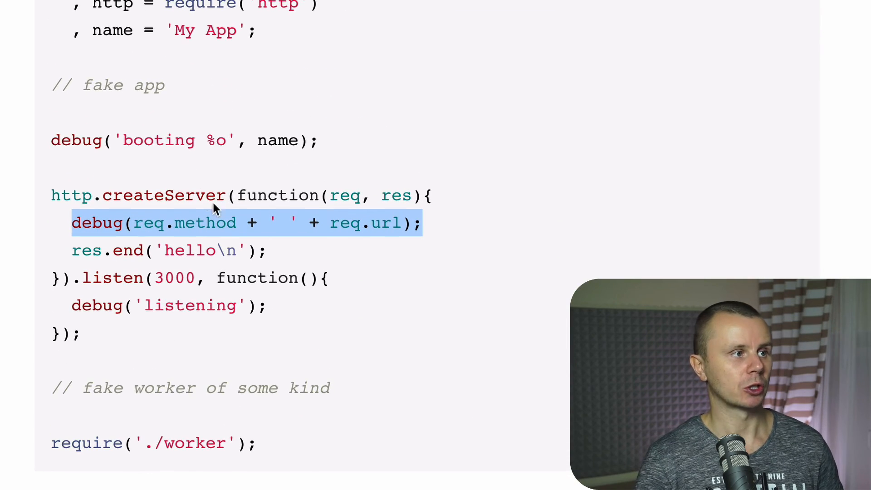
left_click(619, 381)
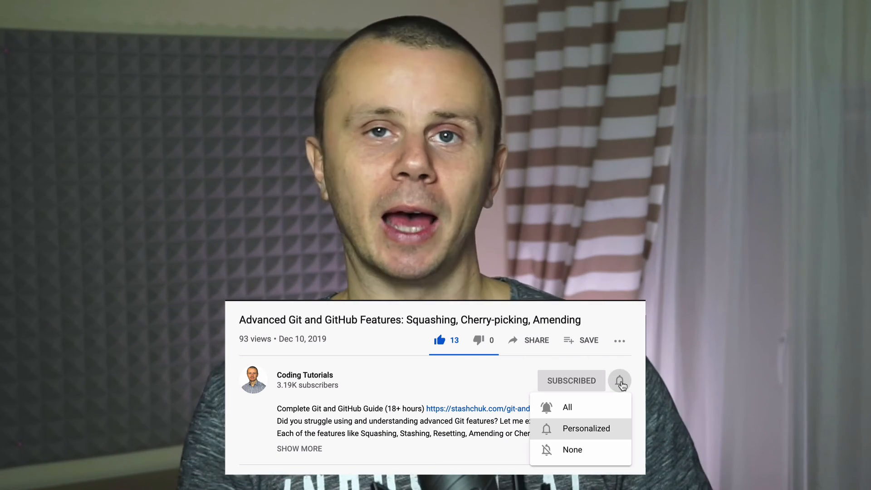